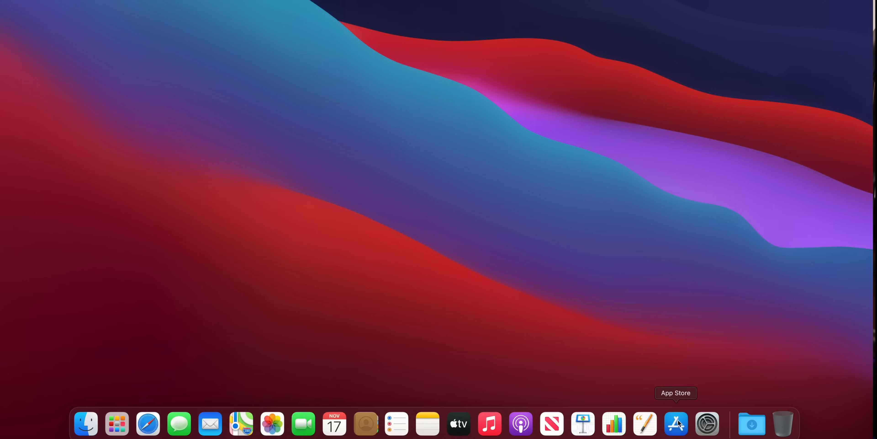
Launch the Mac App Store from the Dock, dismiss the What's New notice, and sign in
left_click(675, 423)
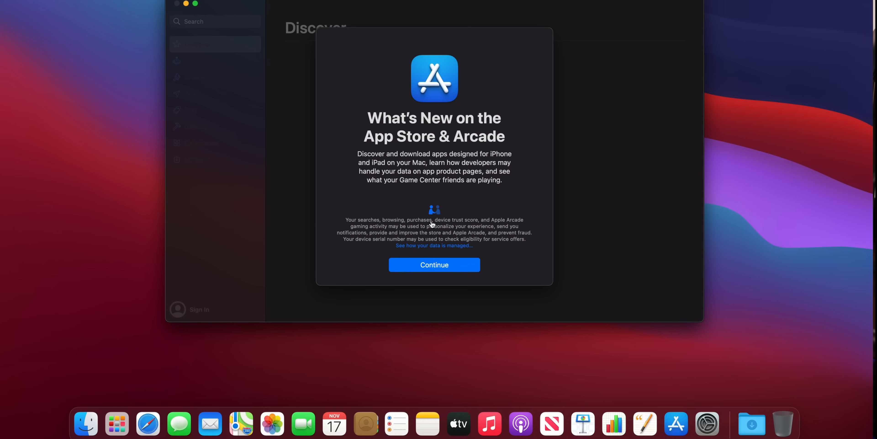
left_click(434, 264)
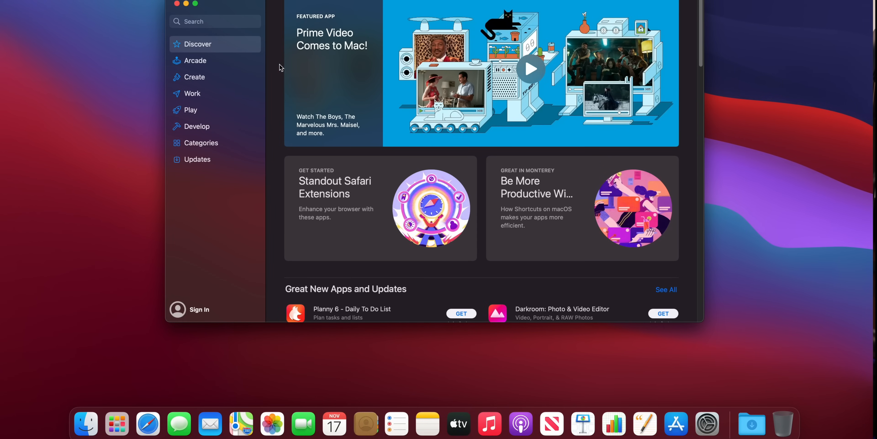
left_click(199, 309)
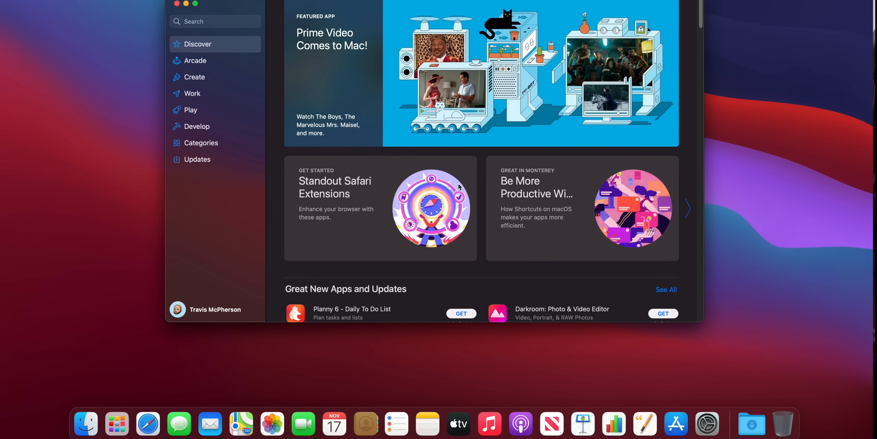
Search the store for "final c" to bring up Final Cut Pro suggestions
left_click(215, 21)
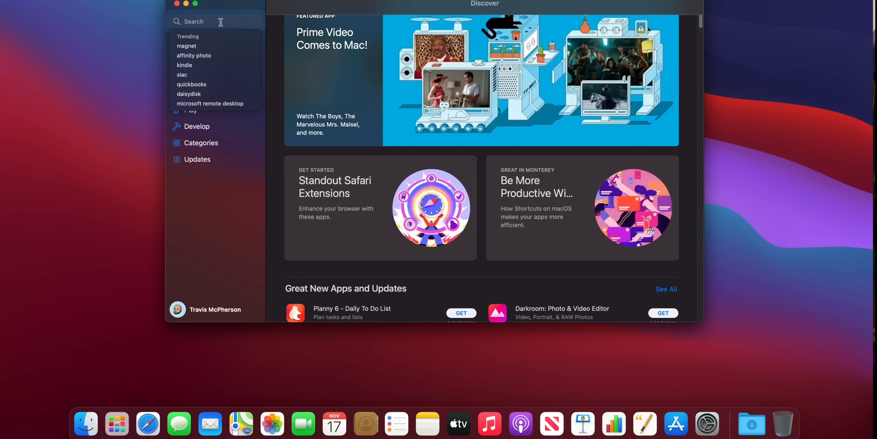
type("final c")
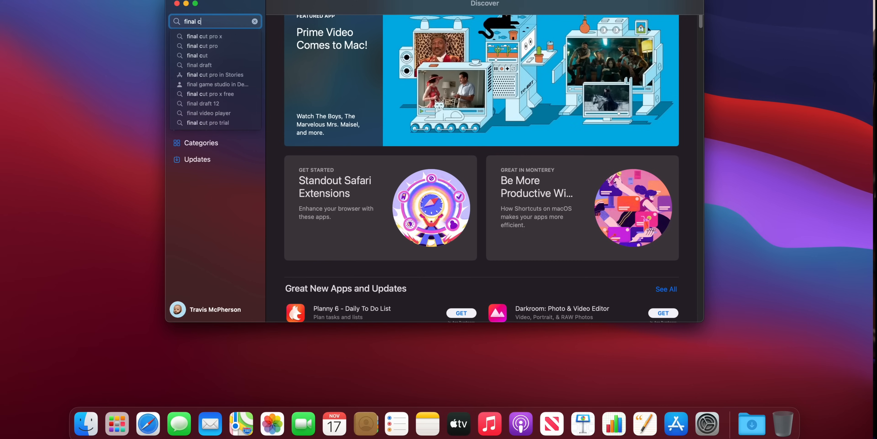